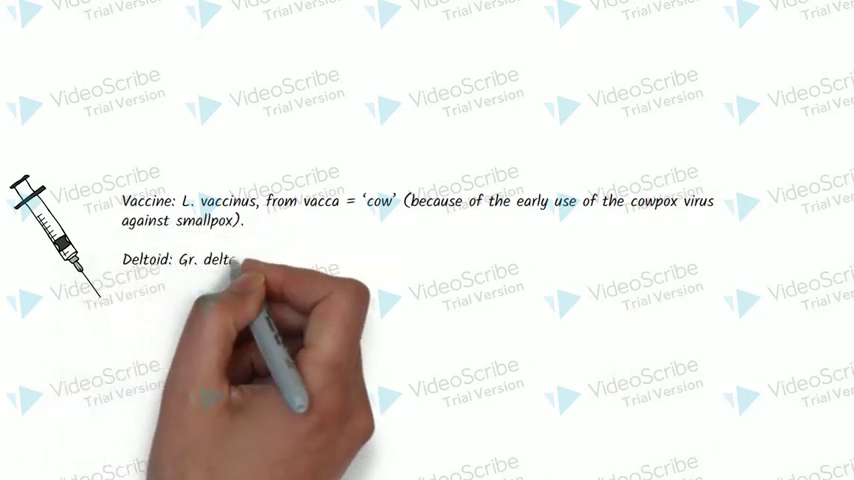
type("= the Greek letter D, and eidos =")
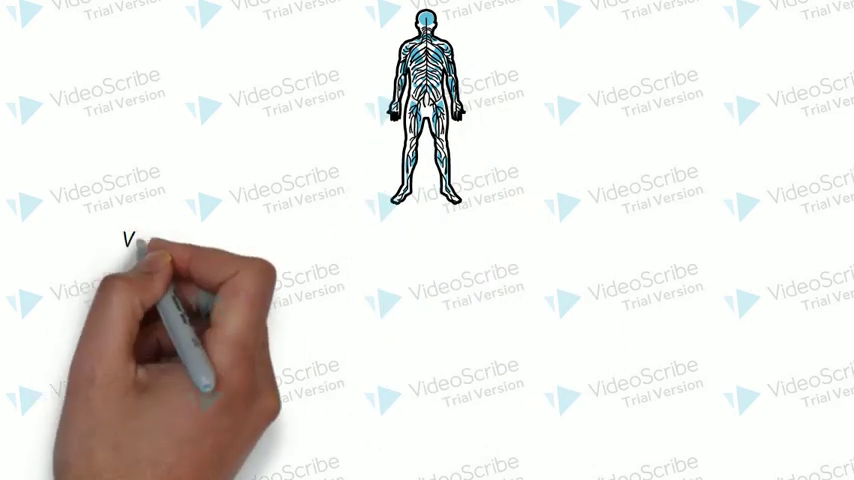
type("Vagus: L. vagus = w")
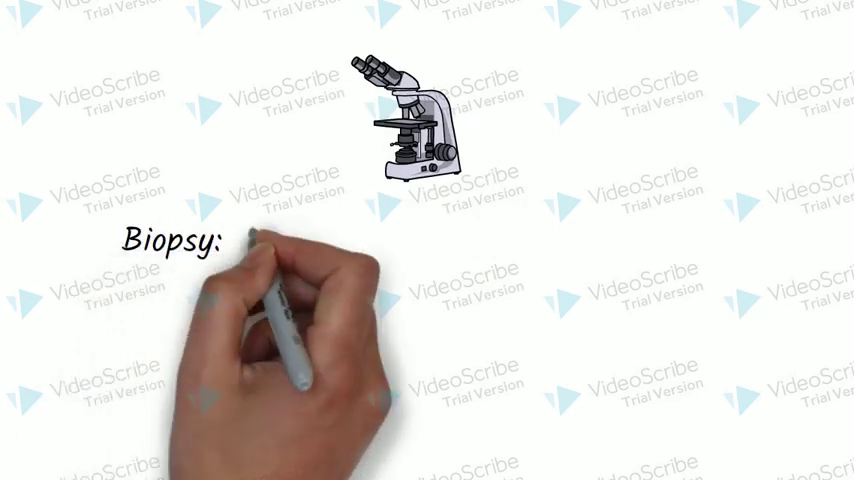
type("Gr. bios = life")
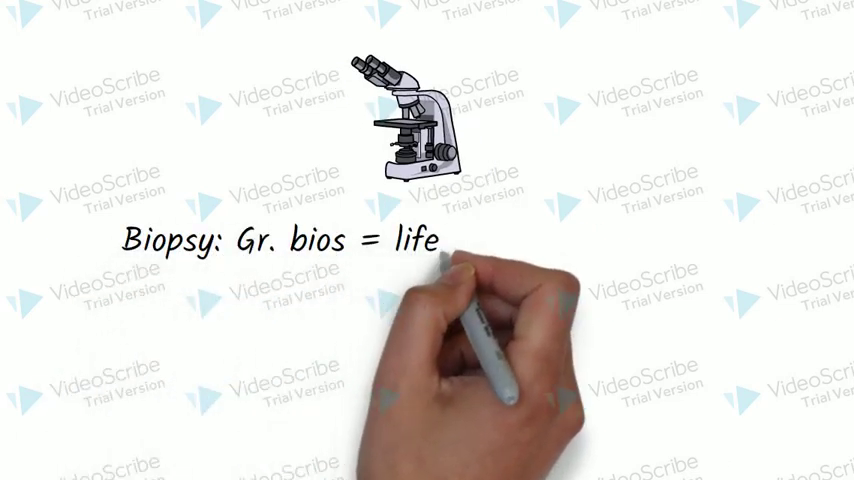
type(", and opsis = vi")
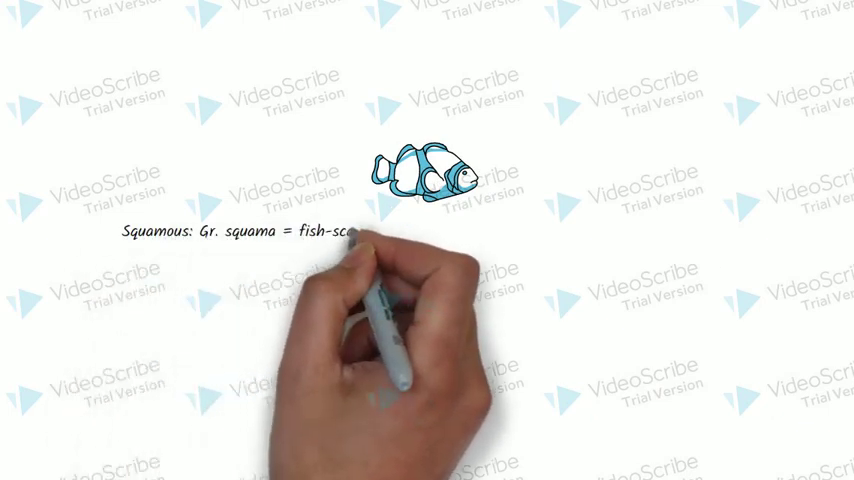
type("There is a 'fish-scale' appearance")
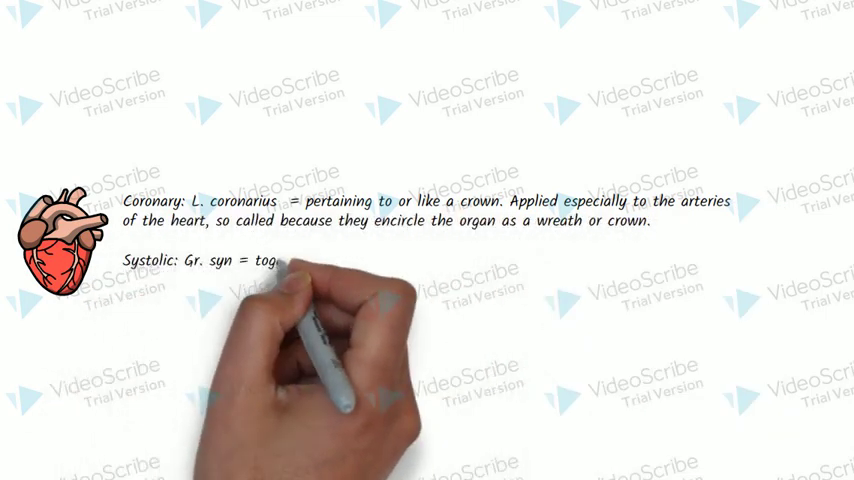
type("ether, stellein = to draw. Hence to drawtogether")
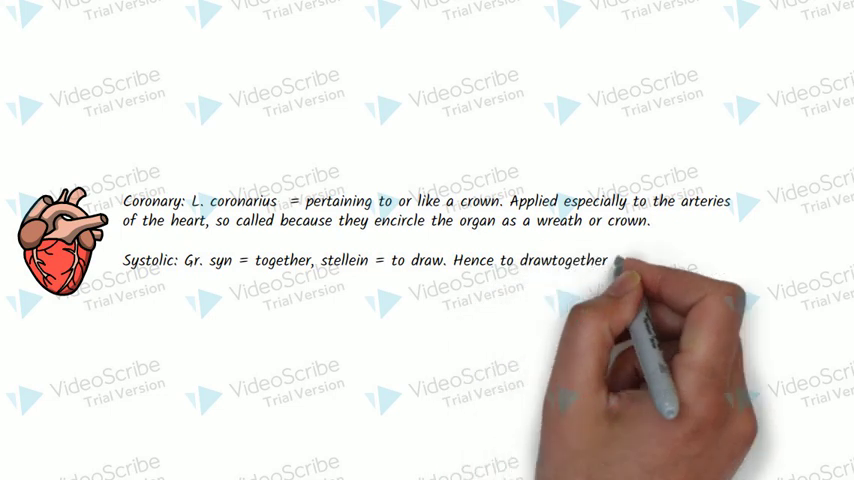